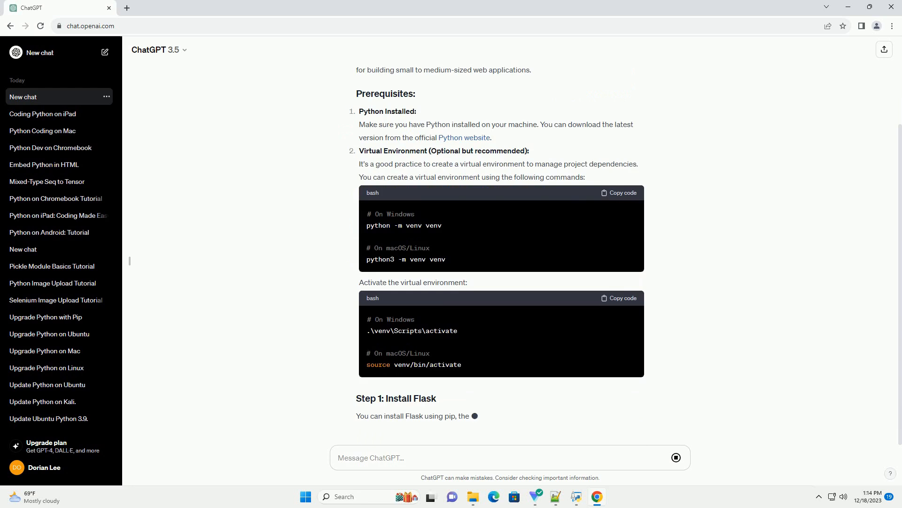
scroll("down", 3)
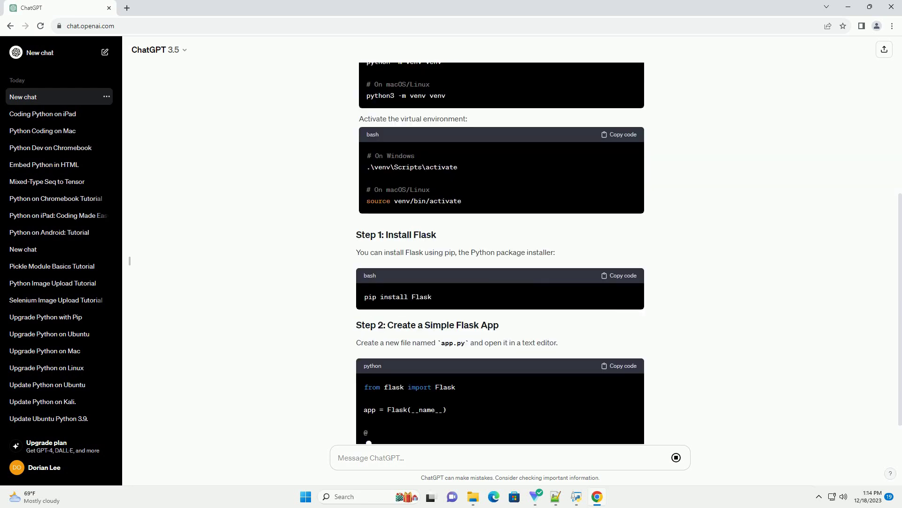
scroll("down", 3)
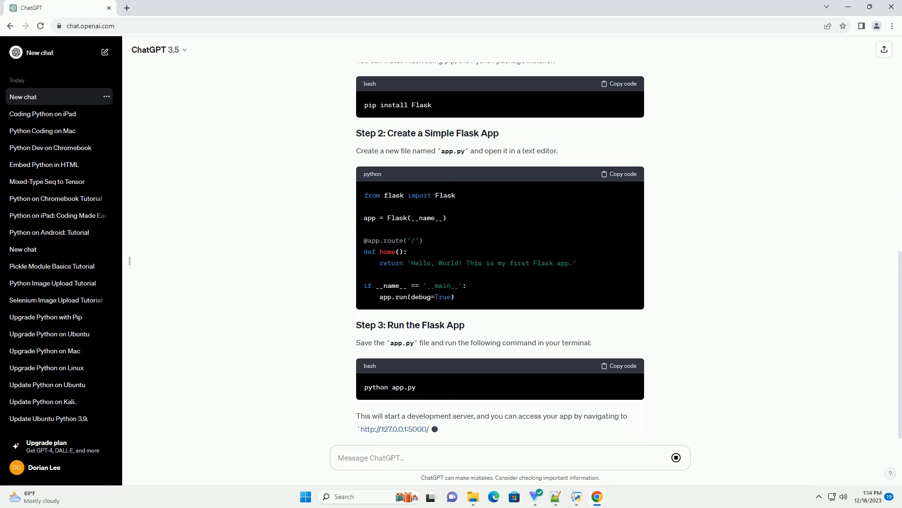
scroll("down", 3)
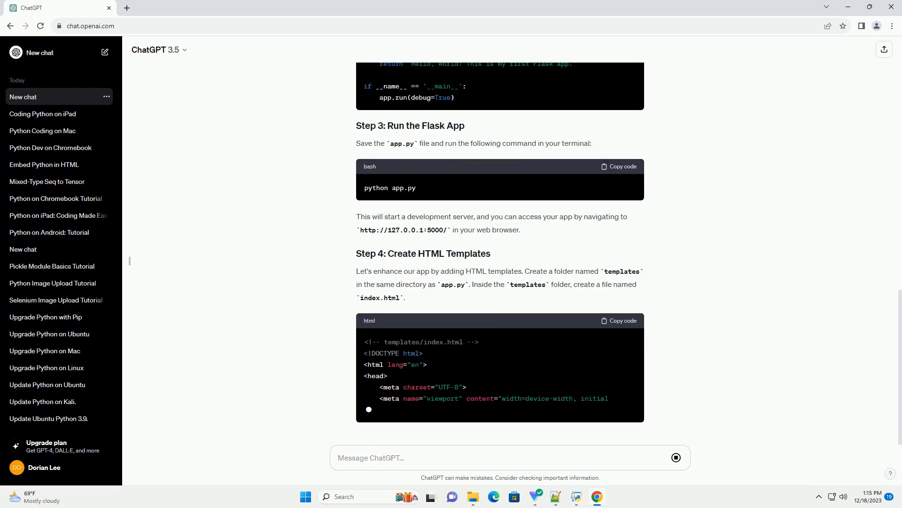
scroll("down", 3)
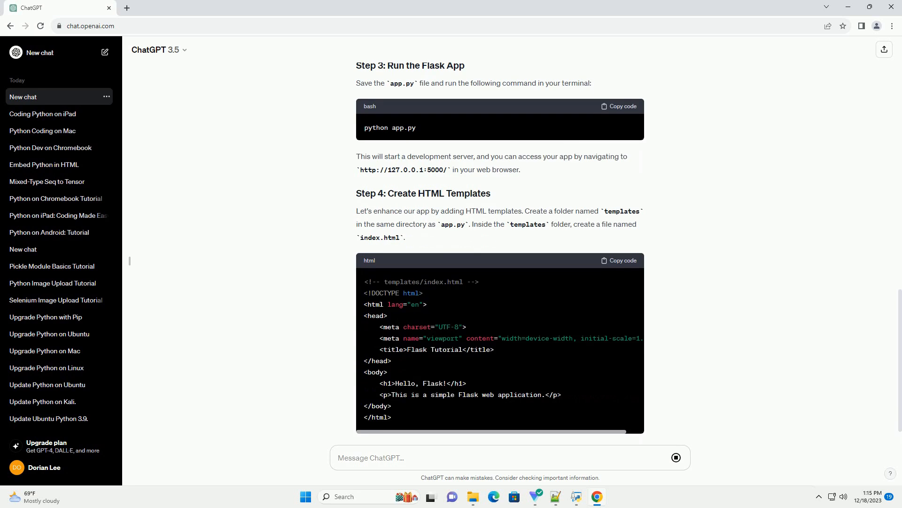
scroll("down", 3)
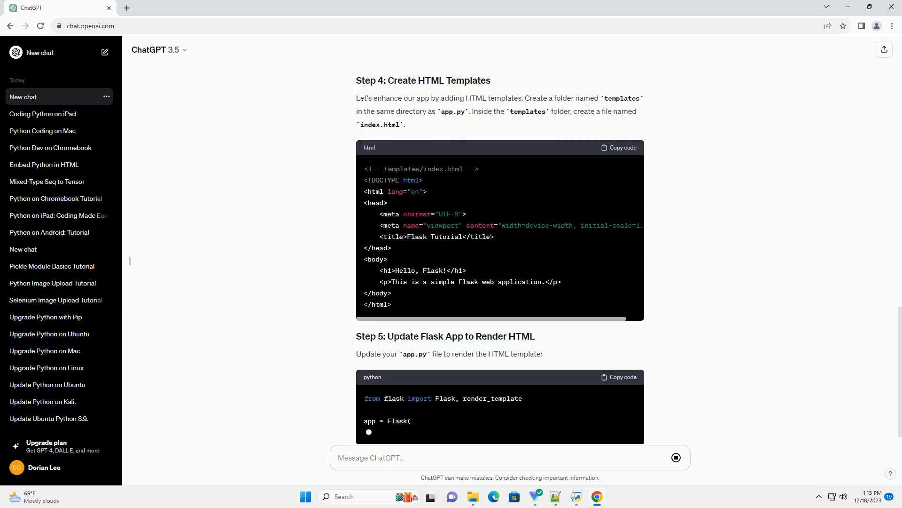
scroll("down", 3)
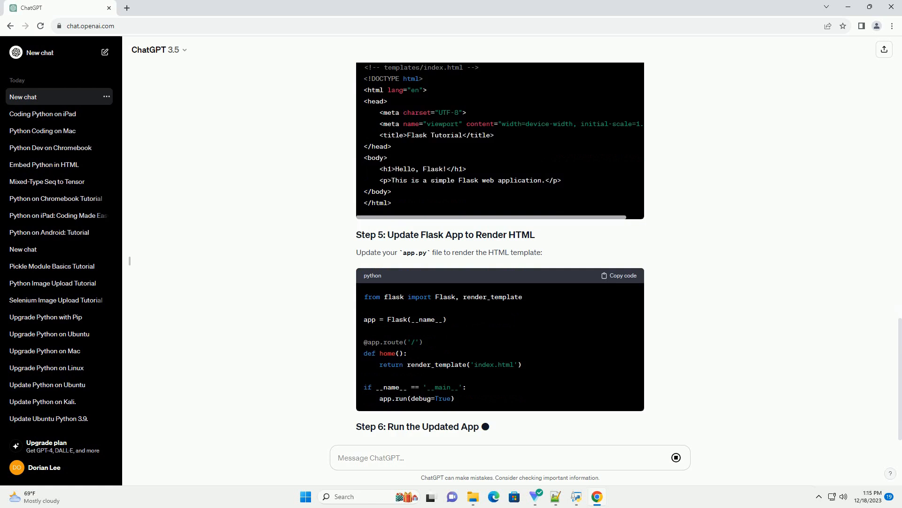
scroll("down", 3)
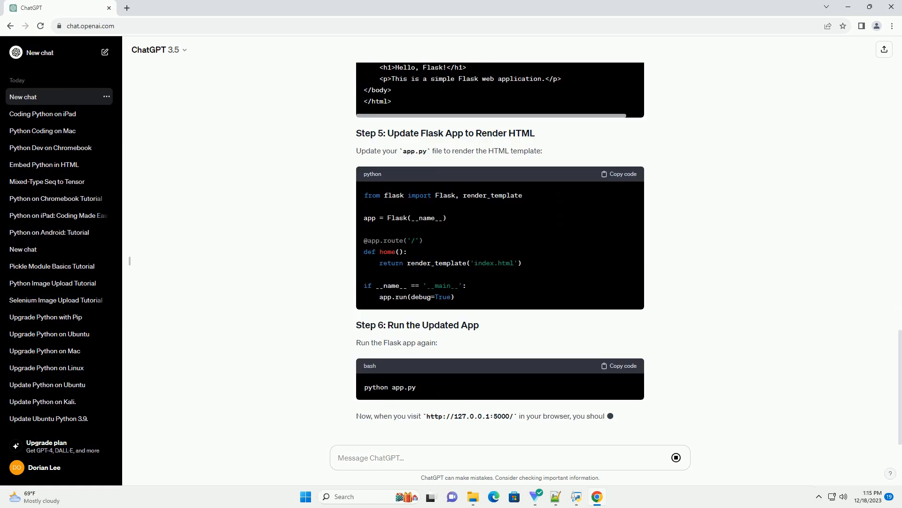
scroll("down", 3)
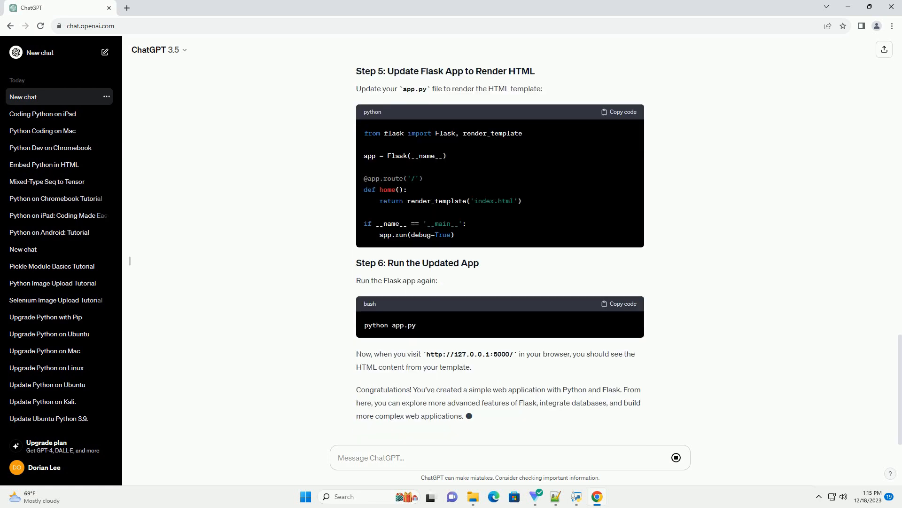